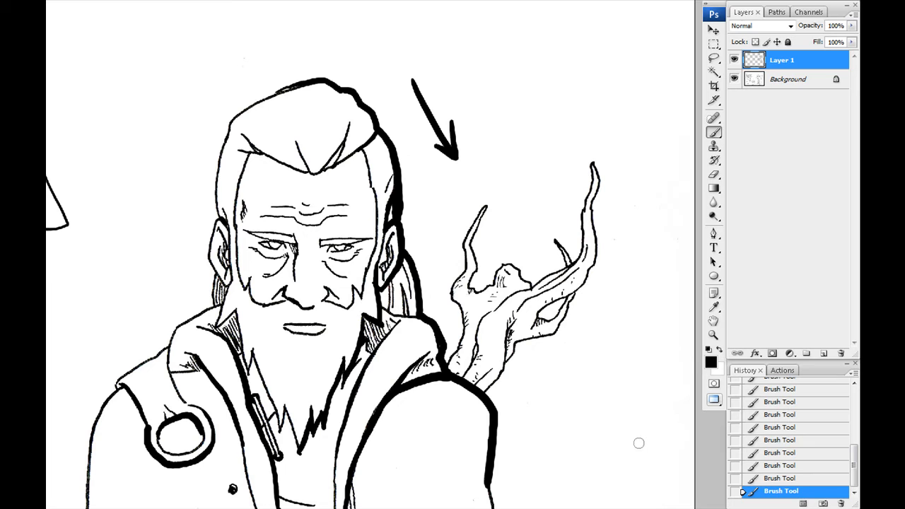
Paint a thick shadow-side outline along the old man's head.
drag(640, 441, 590, 357)
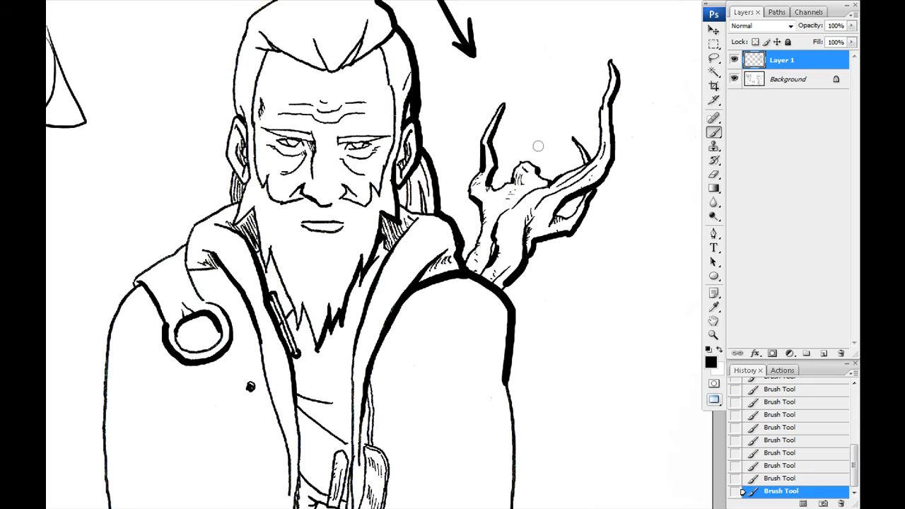
mouse_move(524, 293)
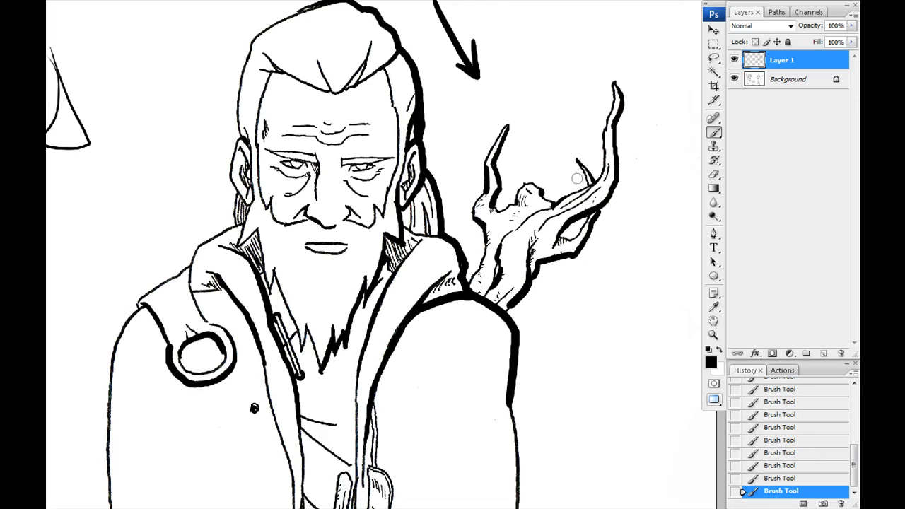
Thicken the gnarled branch's outlines with two heavy brush strokes.
drag(576, 178, 594, 218)
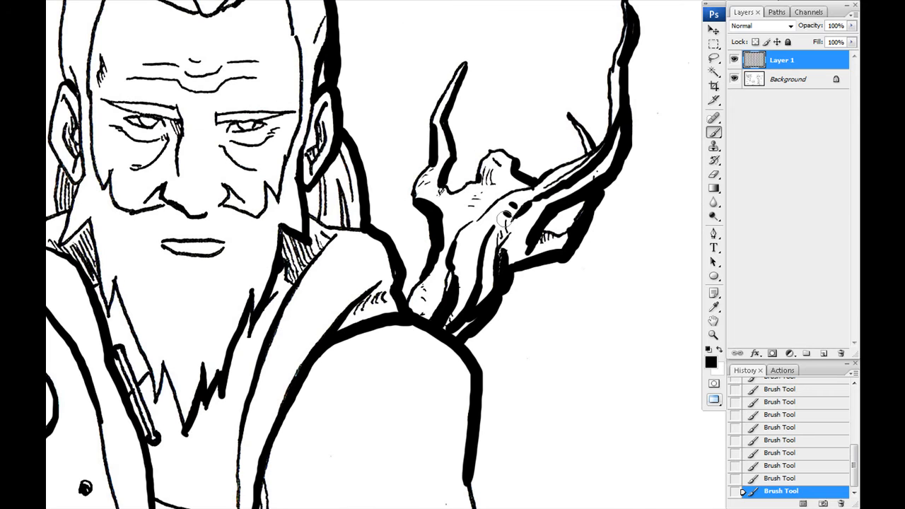
drag(480, 212, 509, 268)
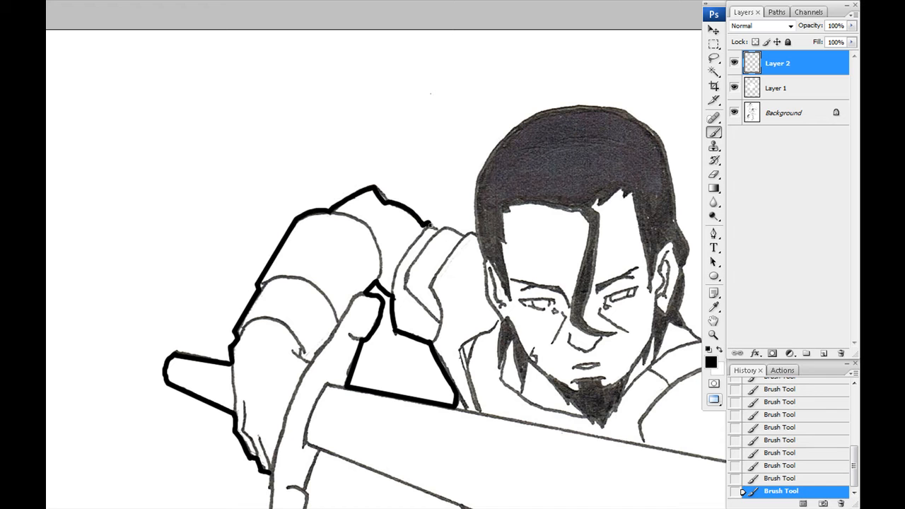
scroll(down, 3)
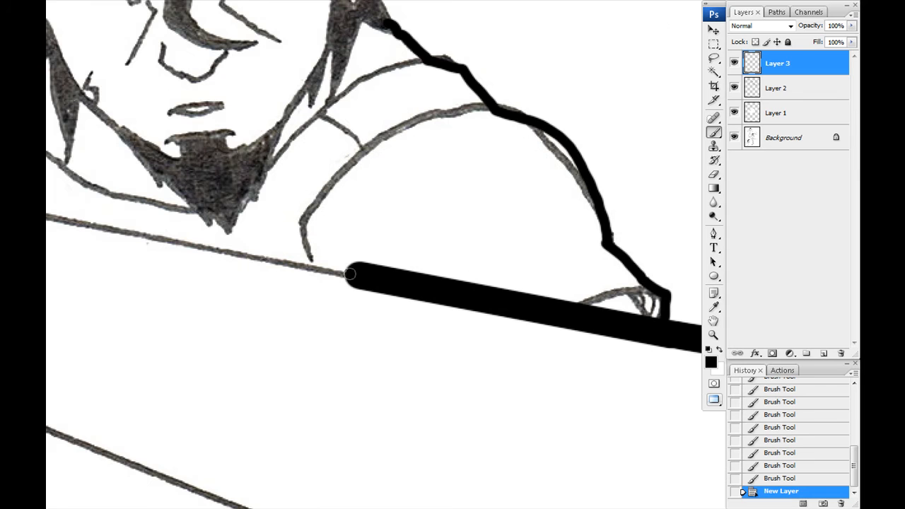
Brush a heavy black stroke along the sword blade's upper edge on Layer 3.
drag(212, 303, 470, 340)
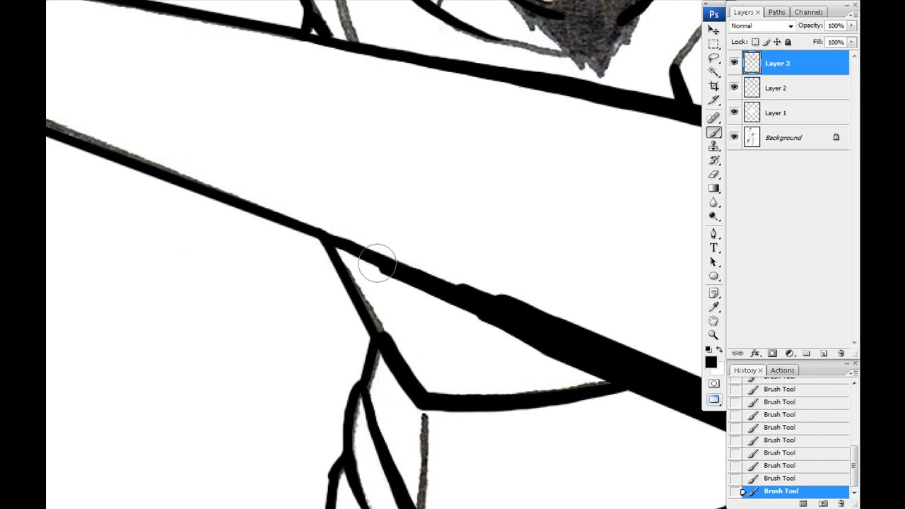
Brush a heavy black stroke along the blade's lower edge.
drag(378, 261, 459, 304)
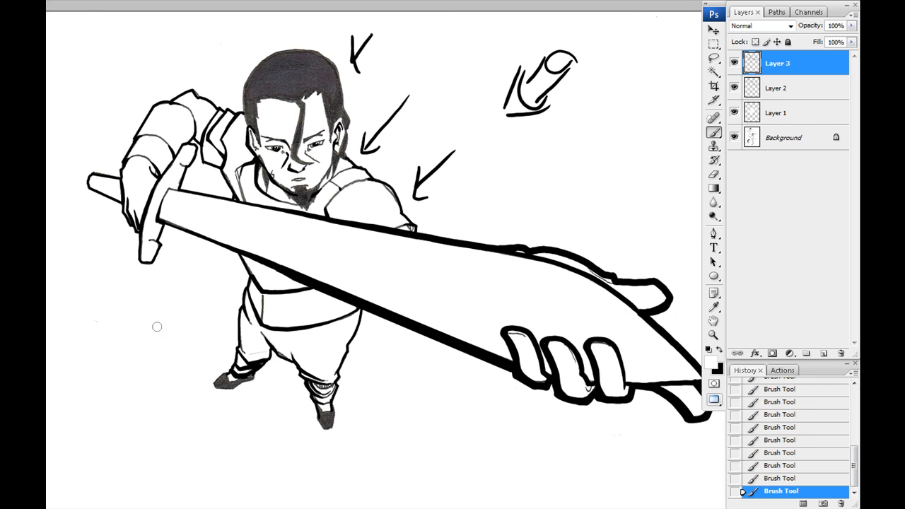
Hide the heavy outline layer, then show it again to compare.
click(735, 63)
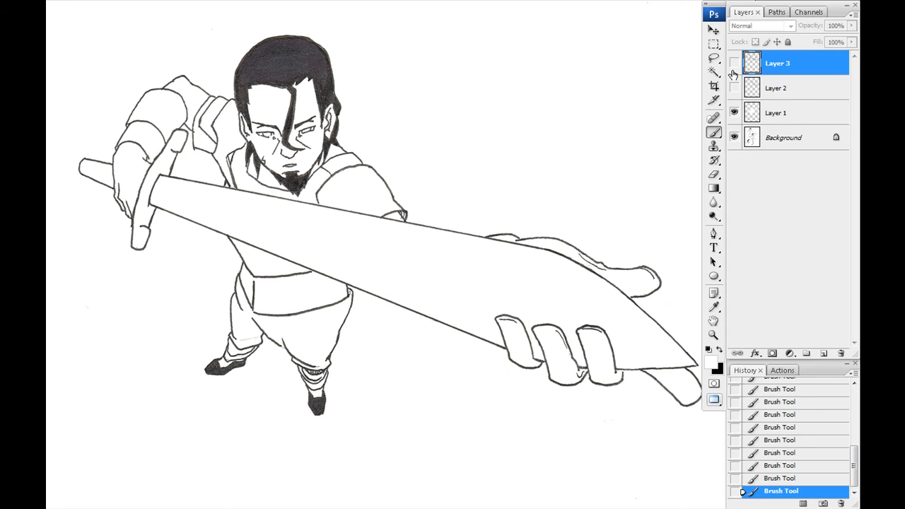
click(733, 63)
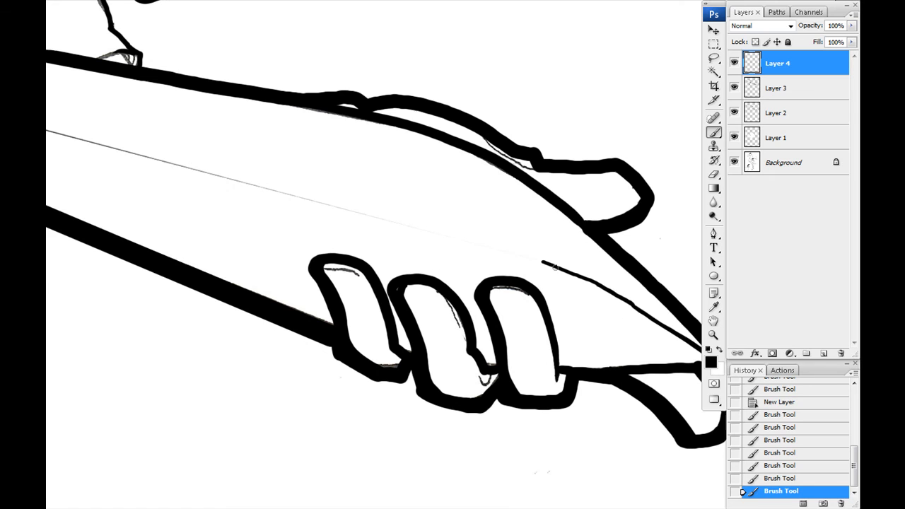
Paint bold, thicker outlines around the fingers gripping the hilt.
drag(212, 177, 537, 265)
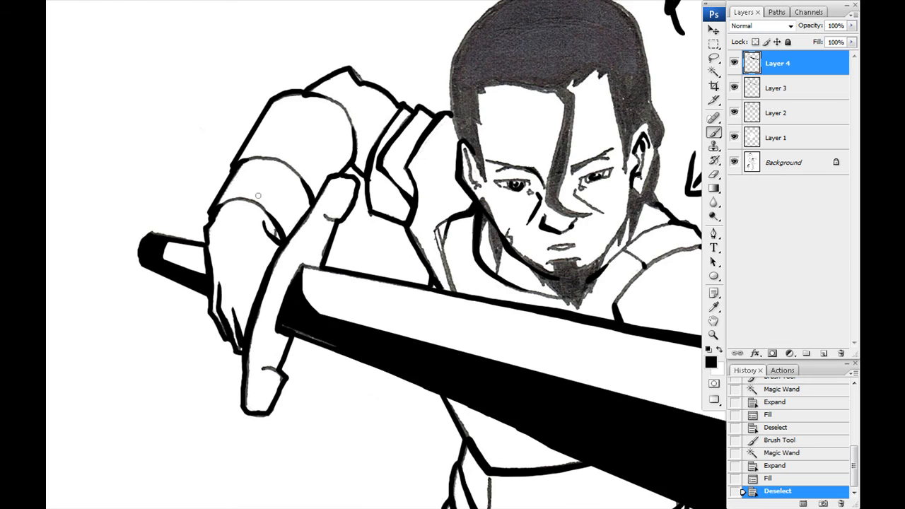
scroll(down, 3)
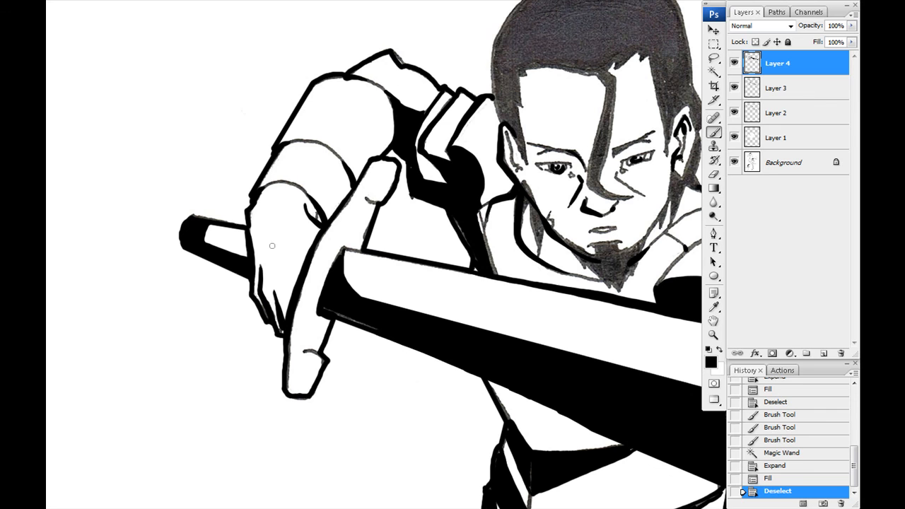
drag(272, 245, 269, 311)
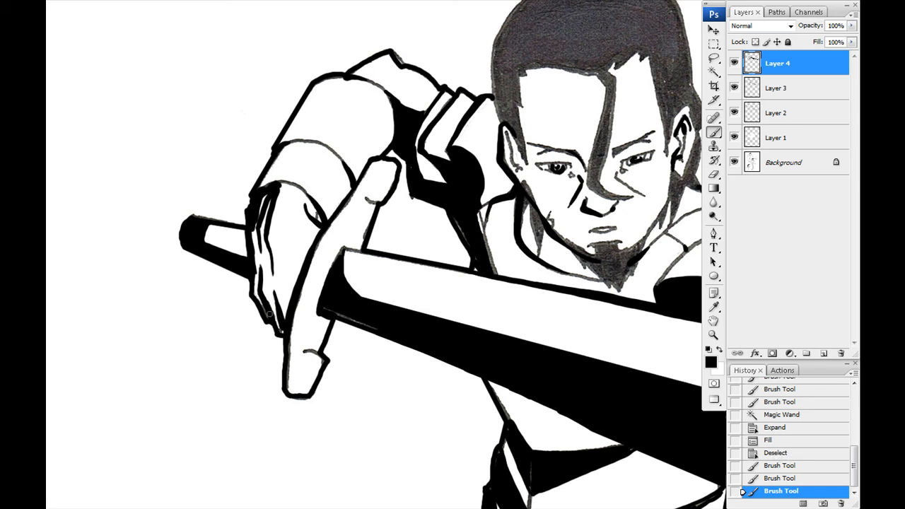